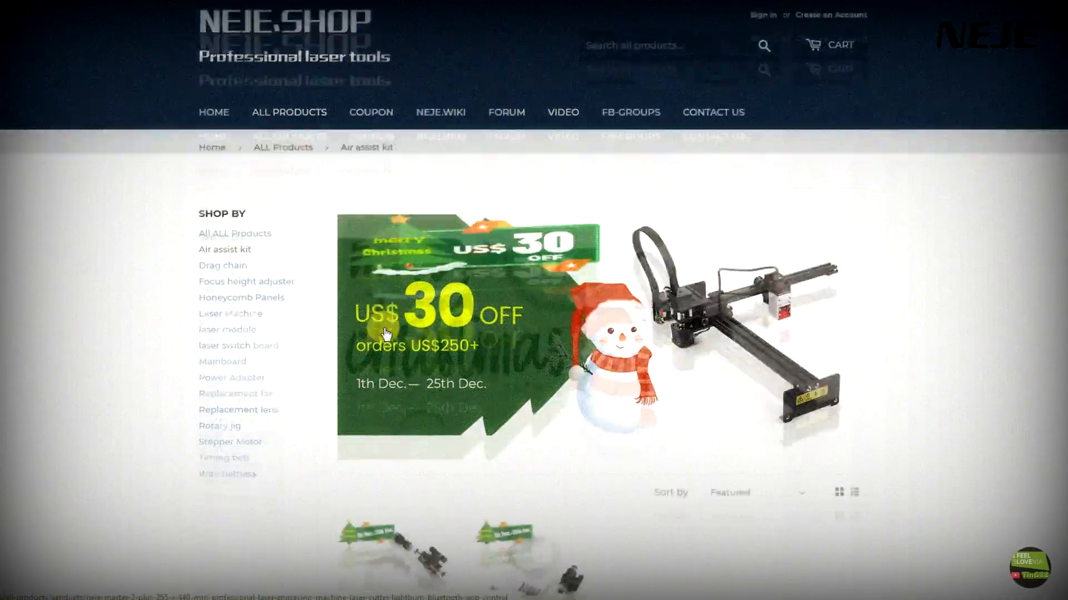
# Reflash the system, NEJE and GRBL firmware on the NEJE 3 Max until all report up to date
pyautogui.scroll(-3)
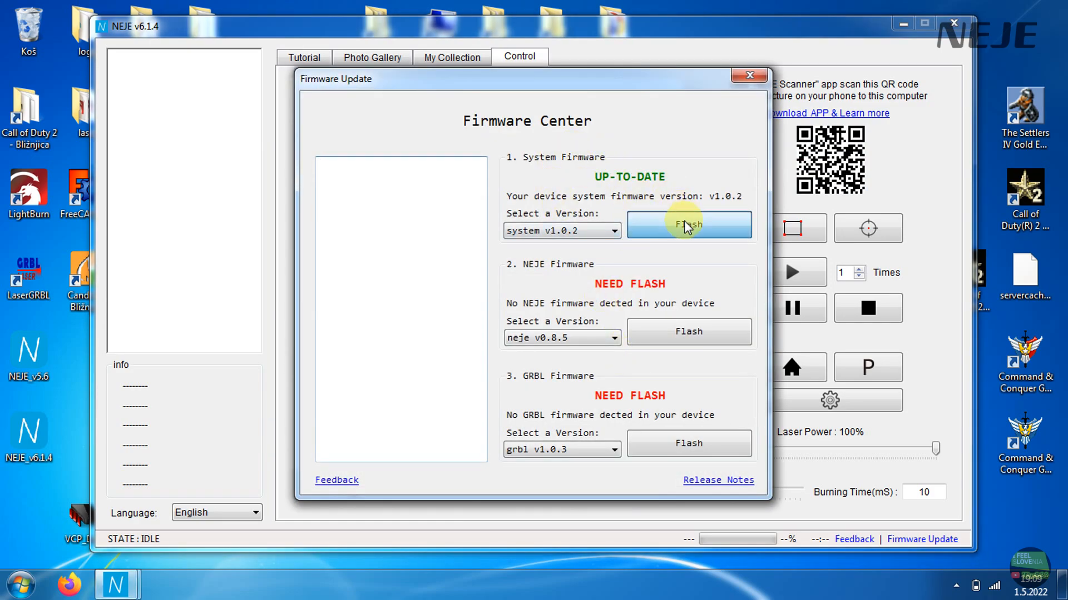
pyautogui.click(687, 225)
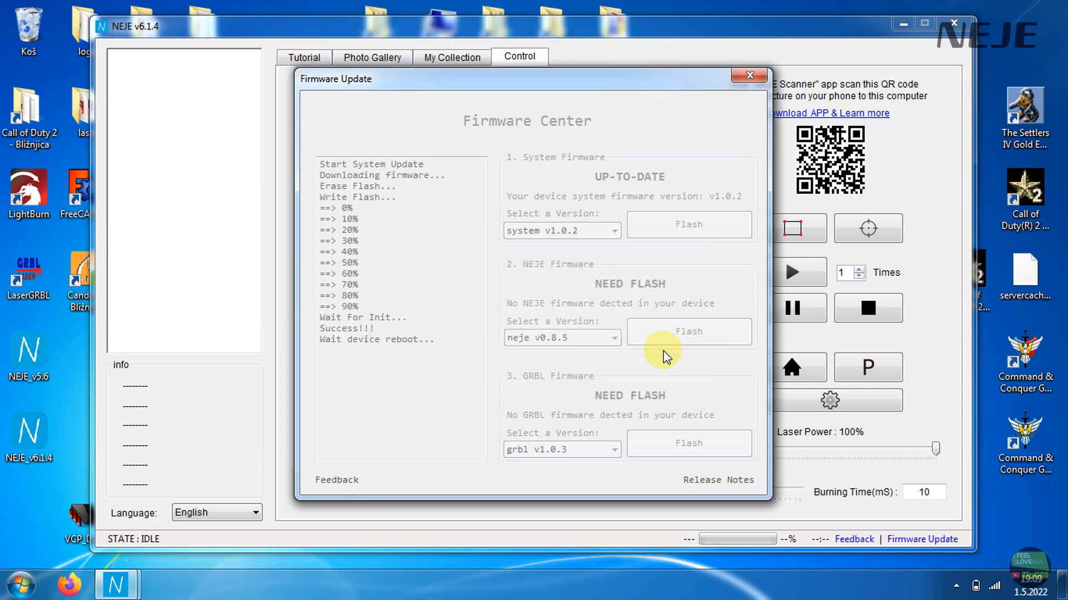
pyautogui.click(688, 332)
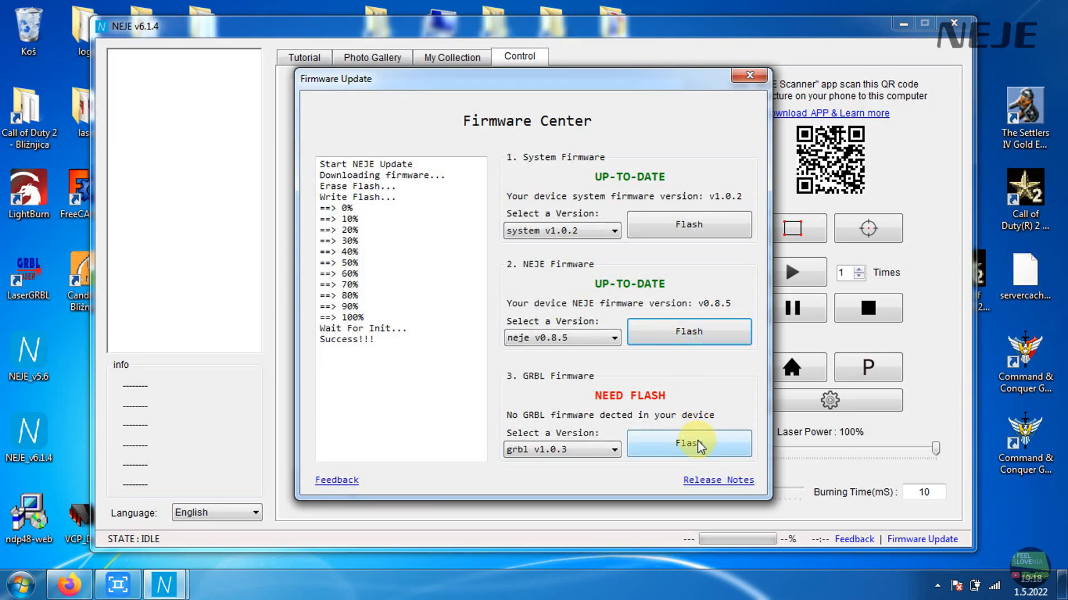
pyautogui.click(688, 444)
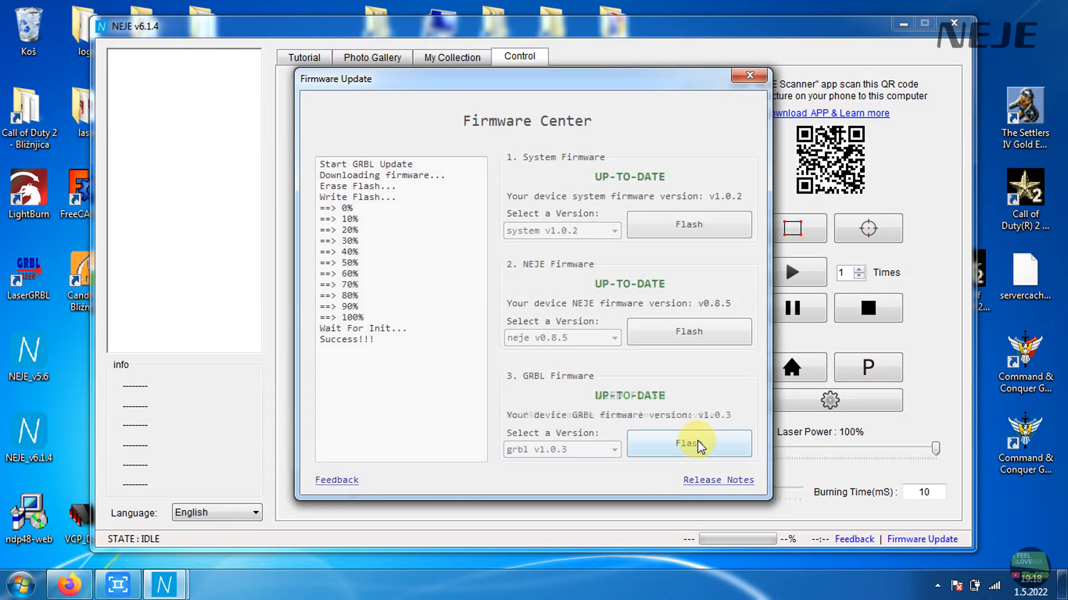
pyautogui.click(689, 443)
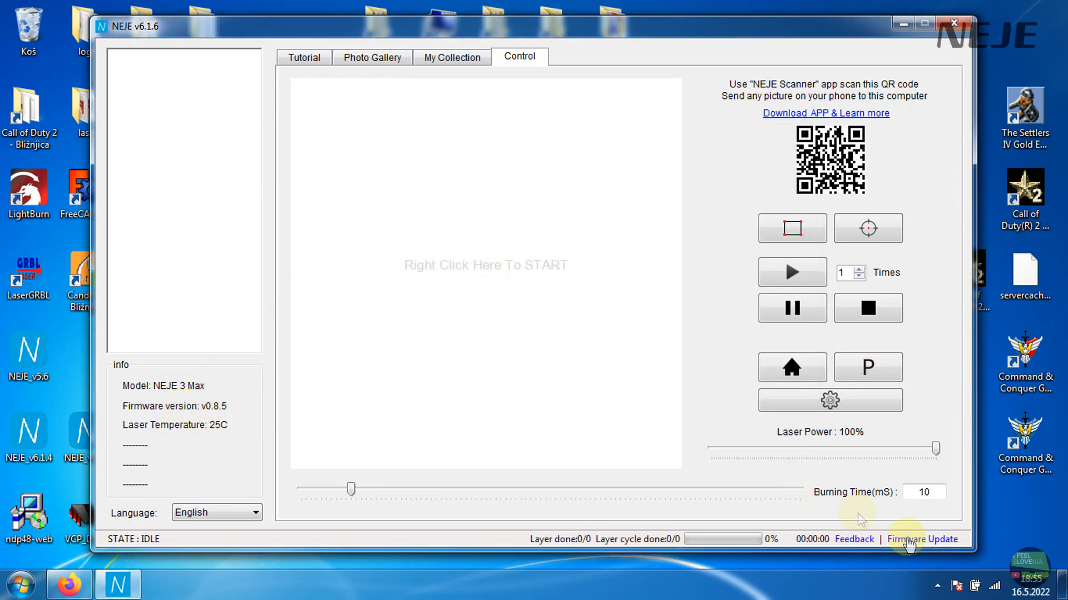
# Review the device settings, setting M7 output to turn on only while working
pyautogui.click(372, 56)
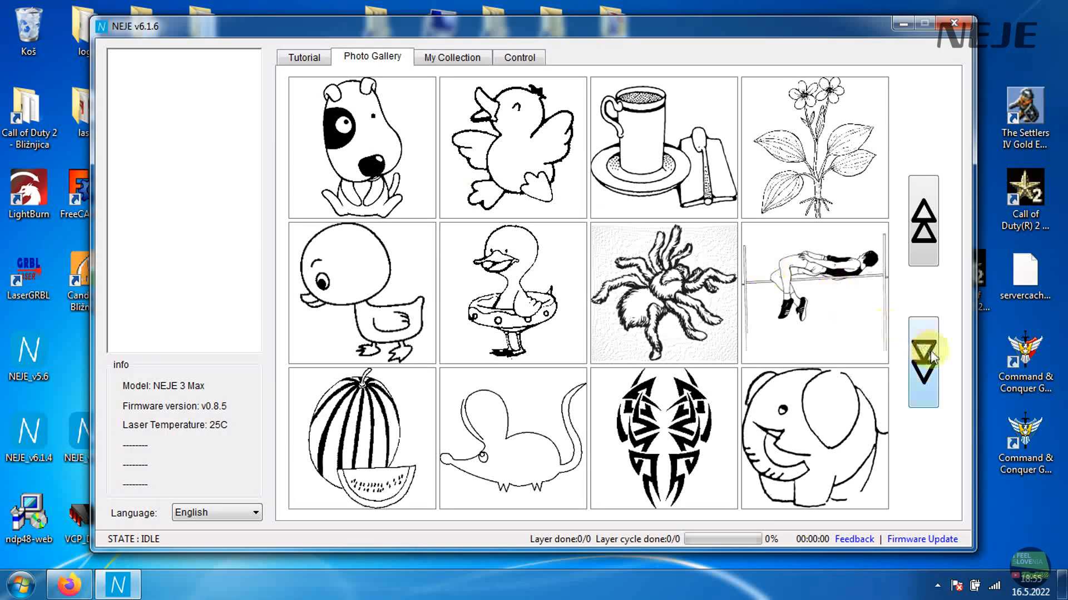
pyautogui.click(519, 56)
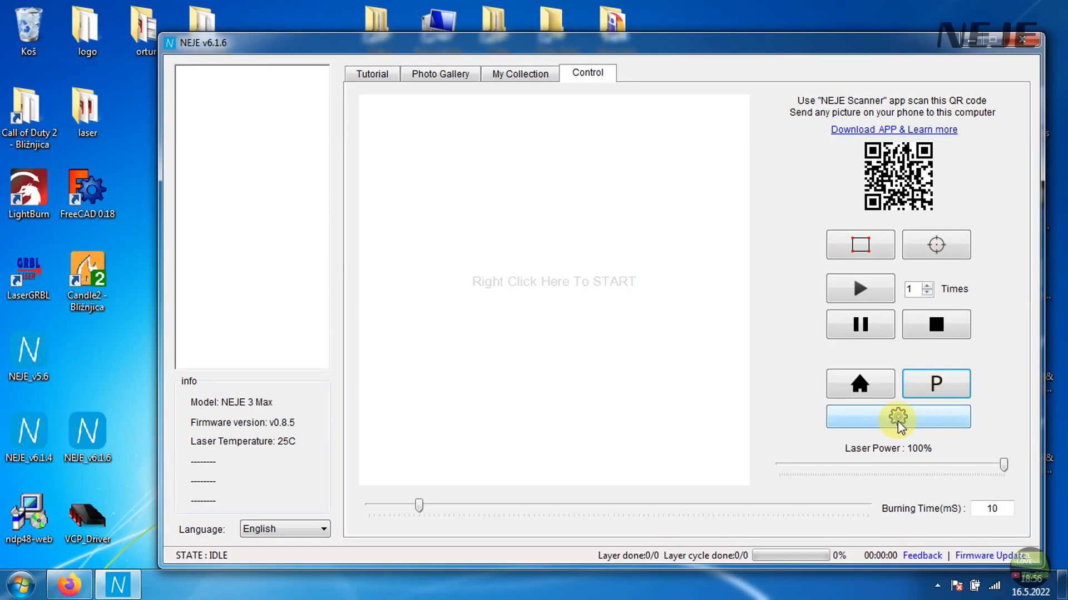
pyautogui.click(897, 417)
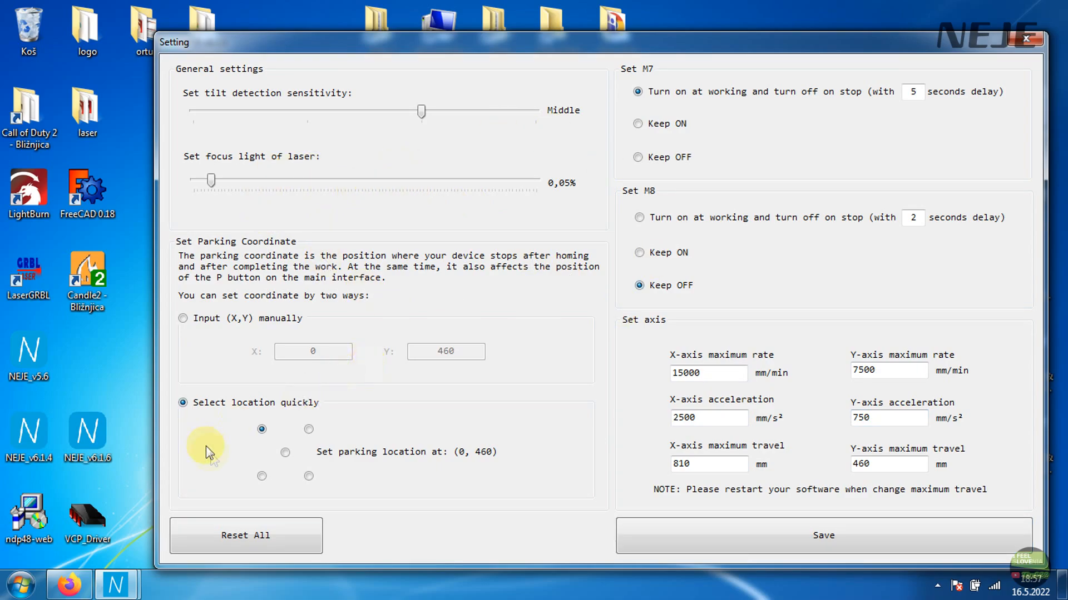
pyautogui.moveTo(308, 429)
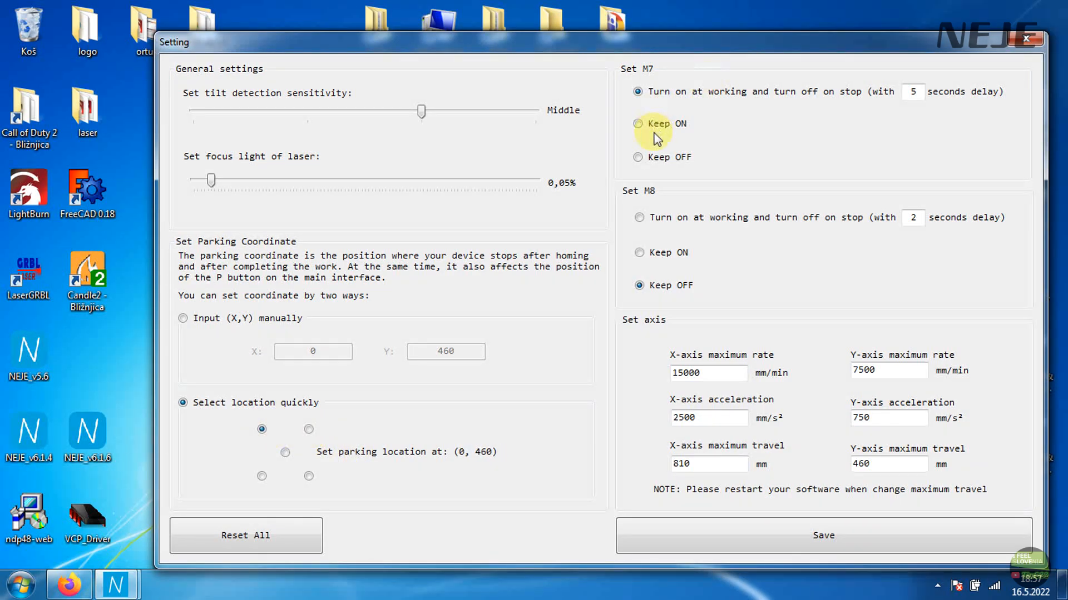
pyautogui.click(637, 157)
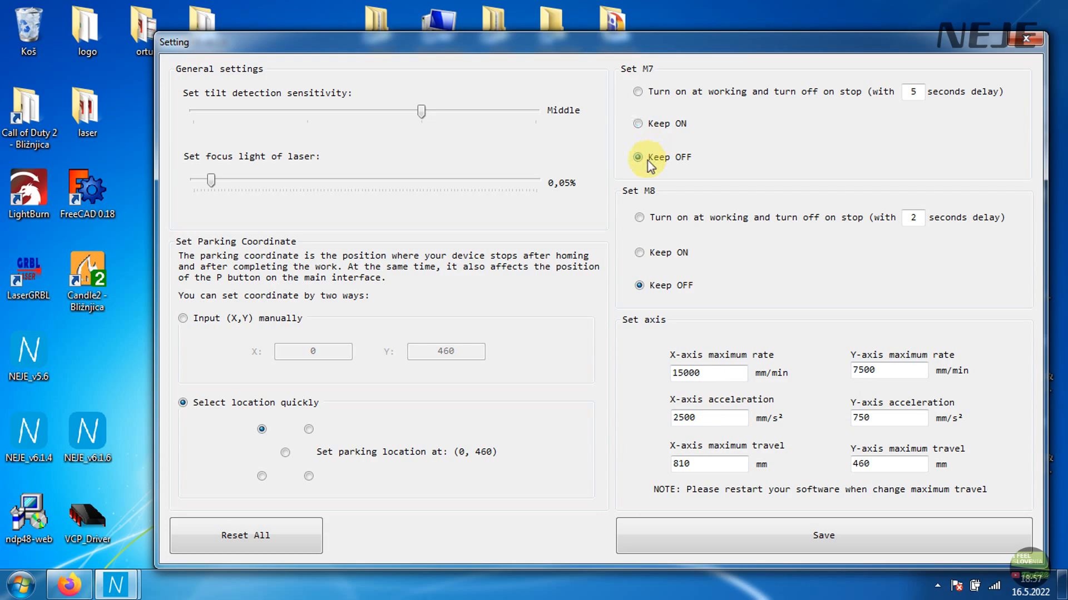
pyautogui.click(638, 91)
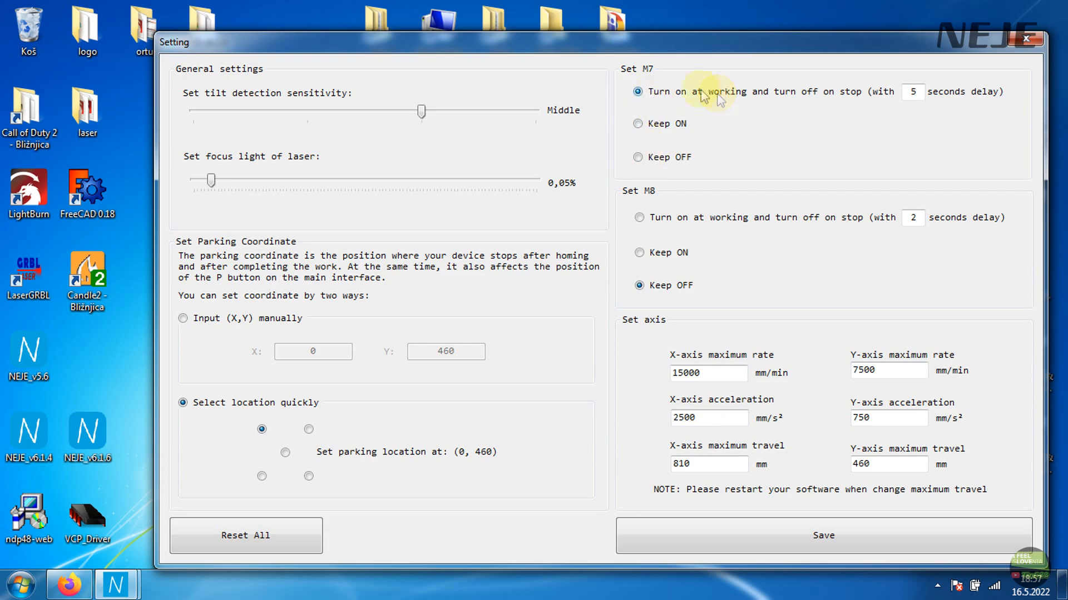
pyautogui.click(638, 217)
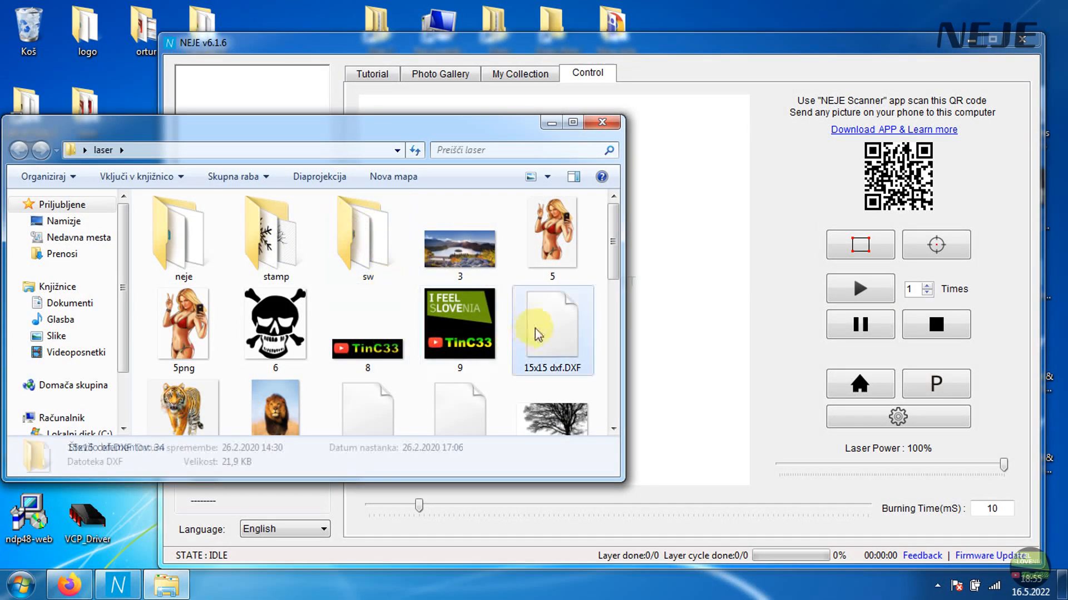
# Load the 15x15 dxf.DXF file from the laser folder
pyautogui.doubleClick(553, 324)
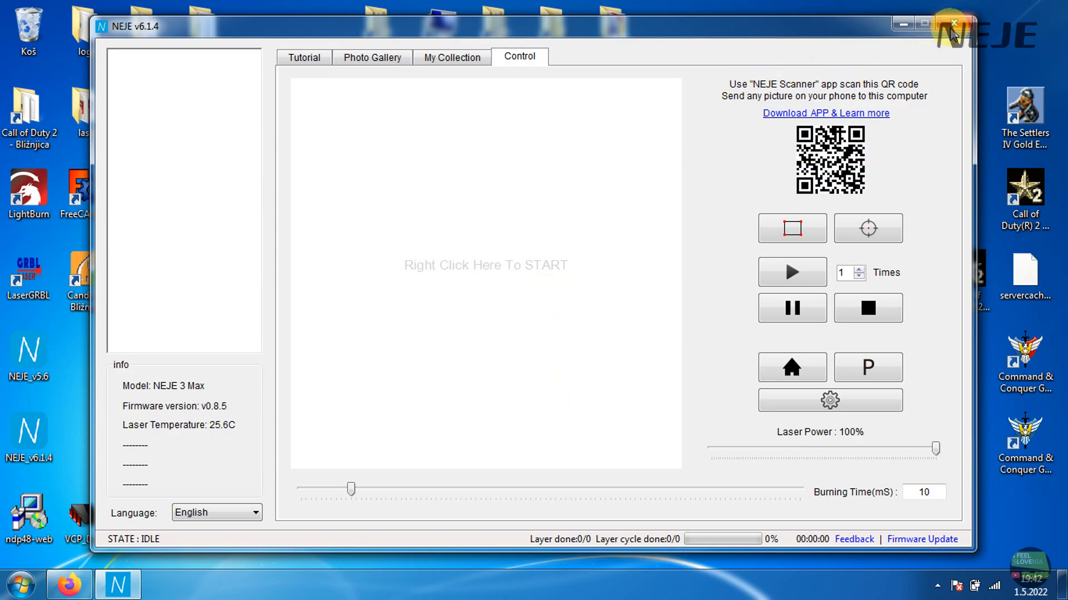
# Quit NEJE switching the machine to GRBL mode, then launch LightBurn from the desktop
pyautogui.click(953, 22)
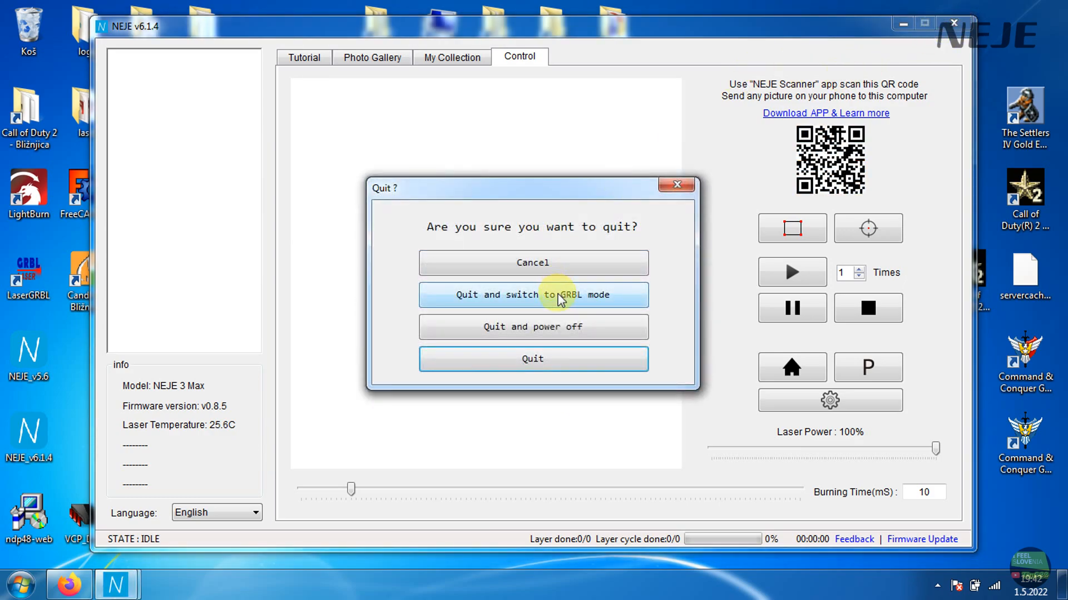
pyautogui.click(532, 360)
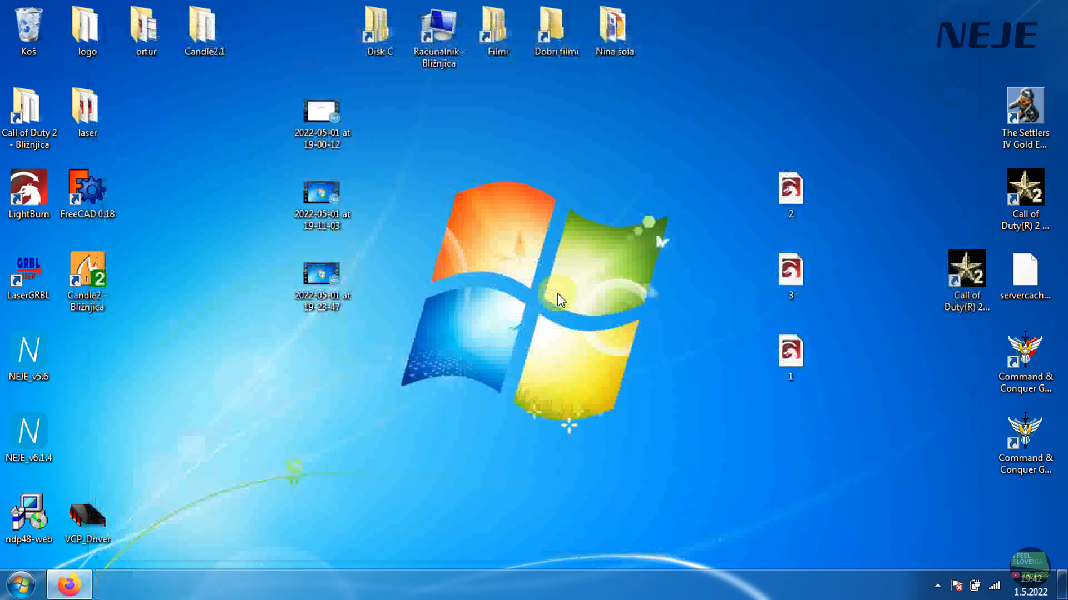
pyautogui.doubleClick(29, 187)
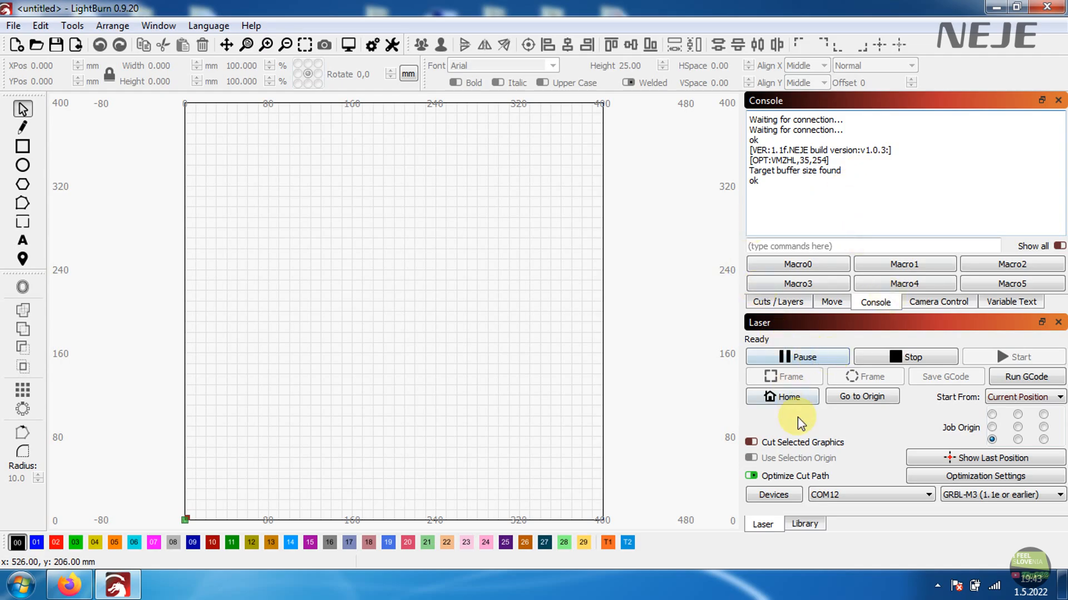
# Set the LightBurn working area width to 810 mm in Device Settings
pyautogui.click(771, 494)
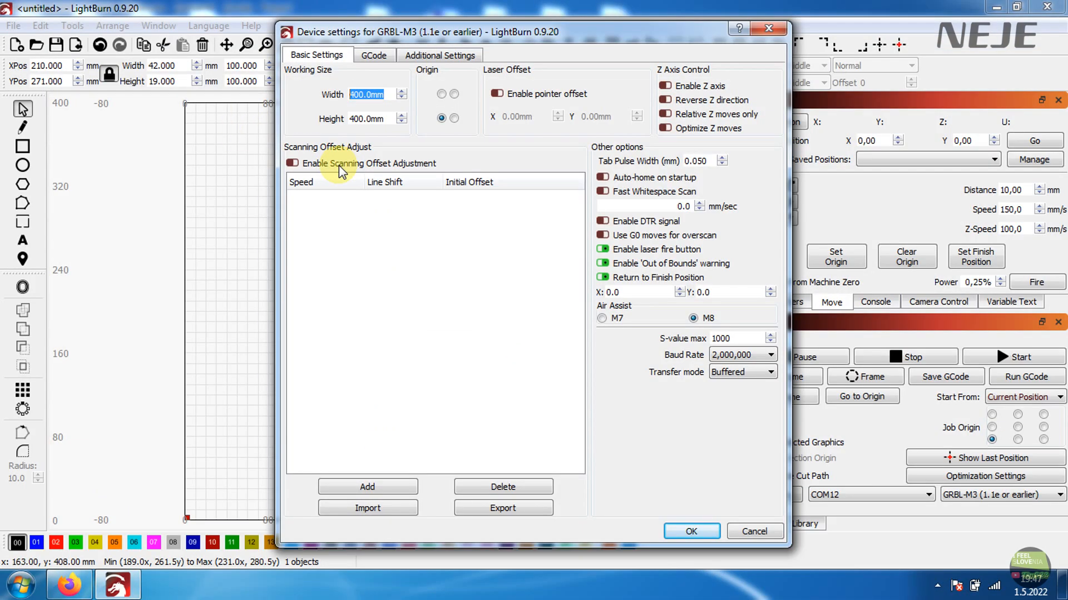
pyautogui.write('810,000')
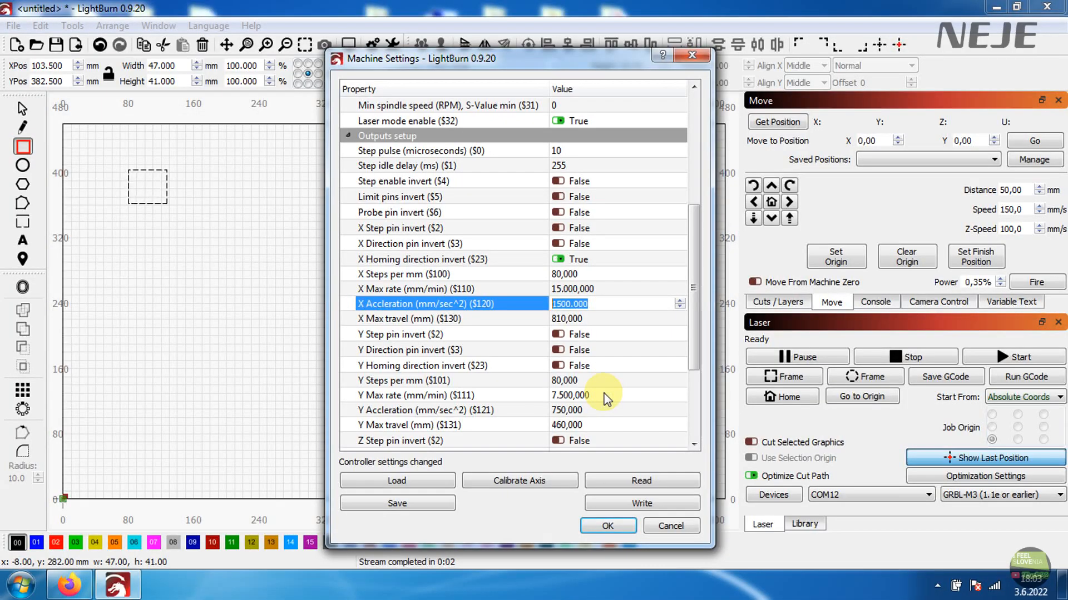
# Set the GRBL $40 parameter to 0,05 in LaserGRBL's configuration table and write it
pyautogui.scroll(-3)
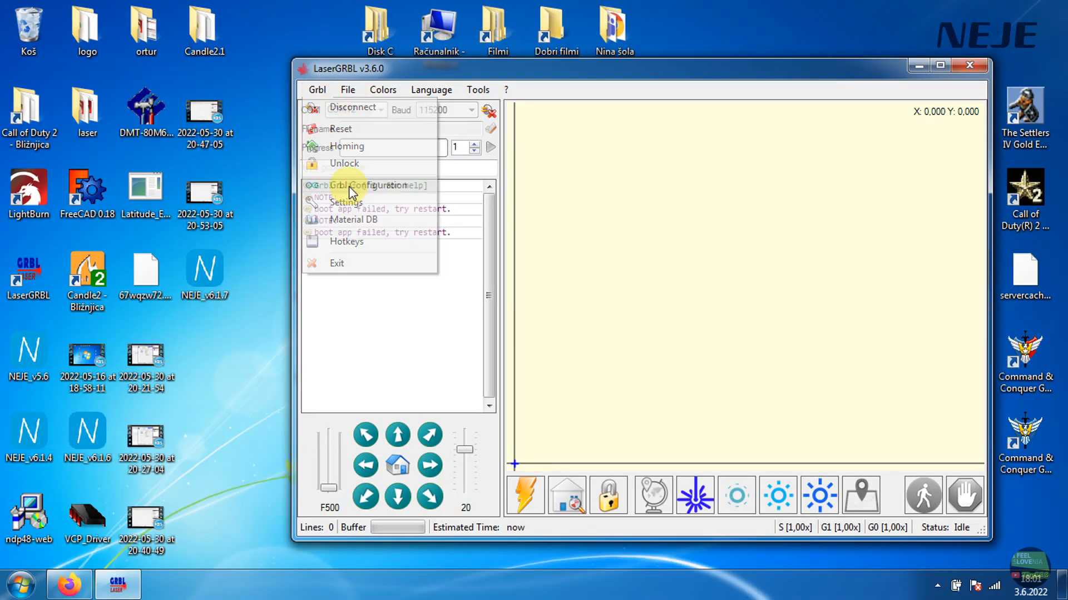
pyautogui.click(365, 186)
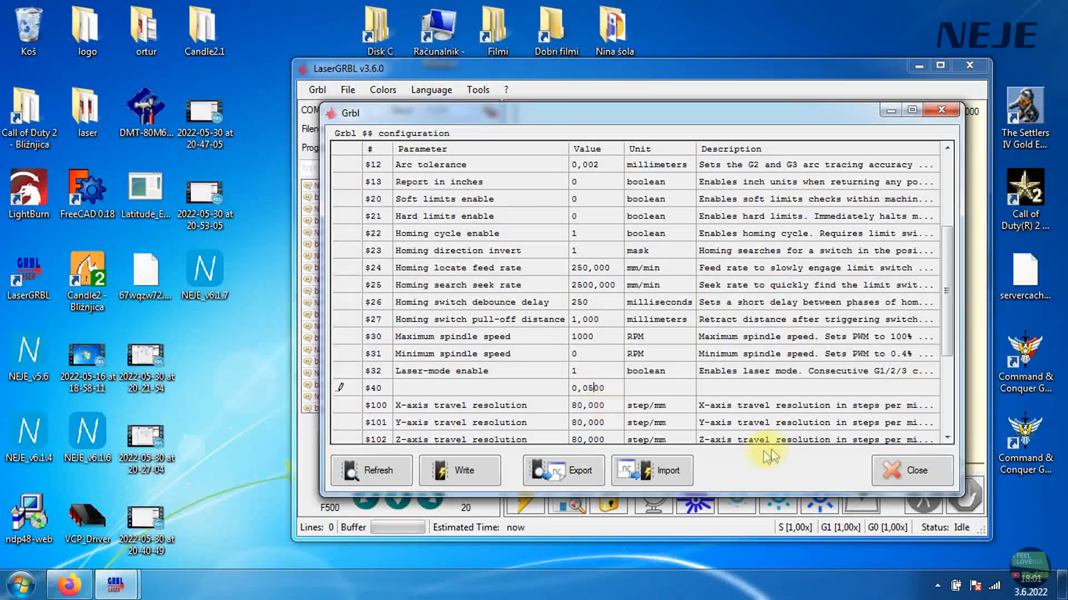
pyautogui.click(459, 470)
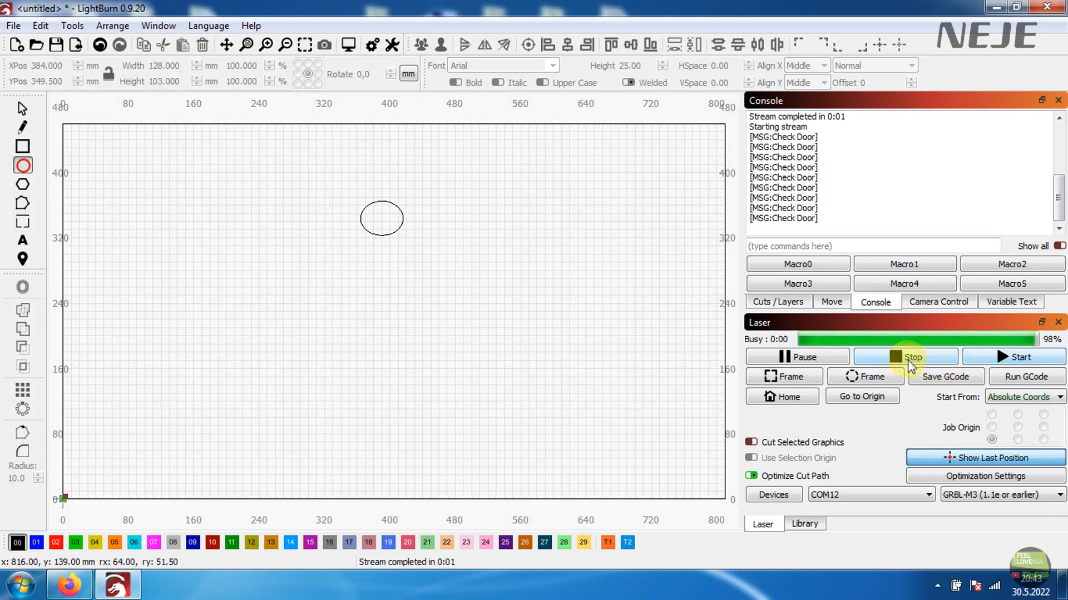
# Stop the laser job streaming the small circle in LightBurn
pyautogui.click(904, 357)
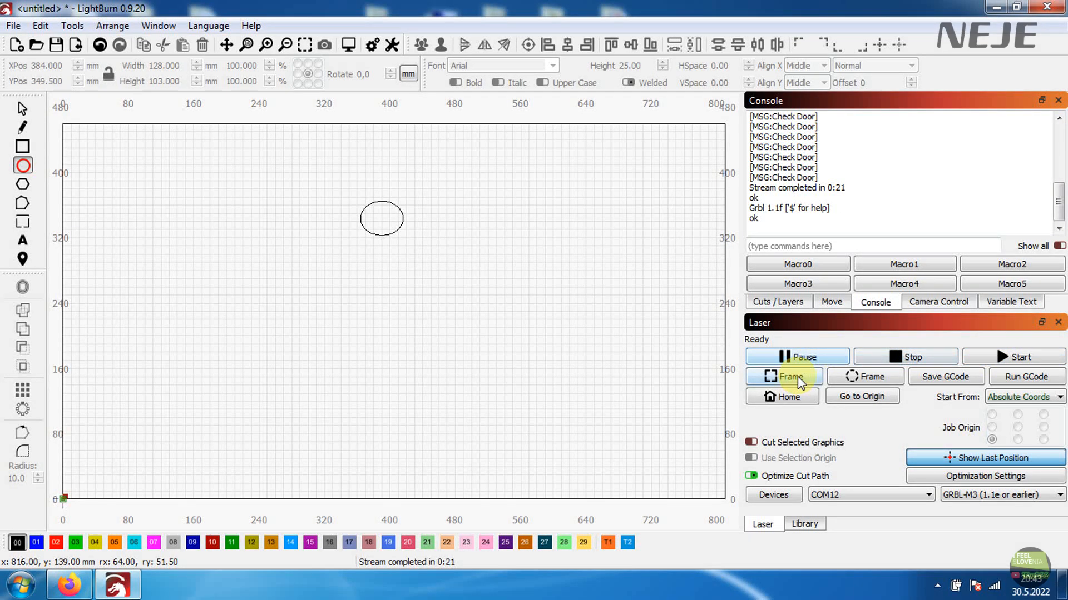